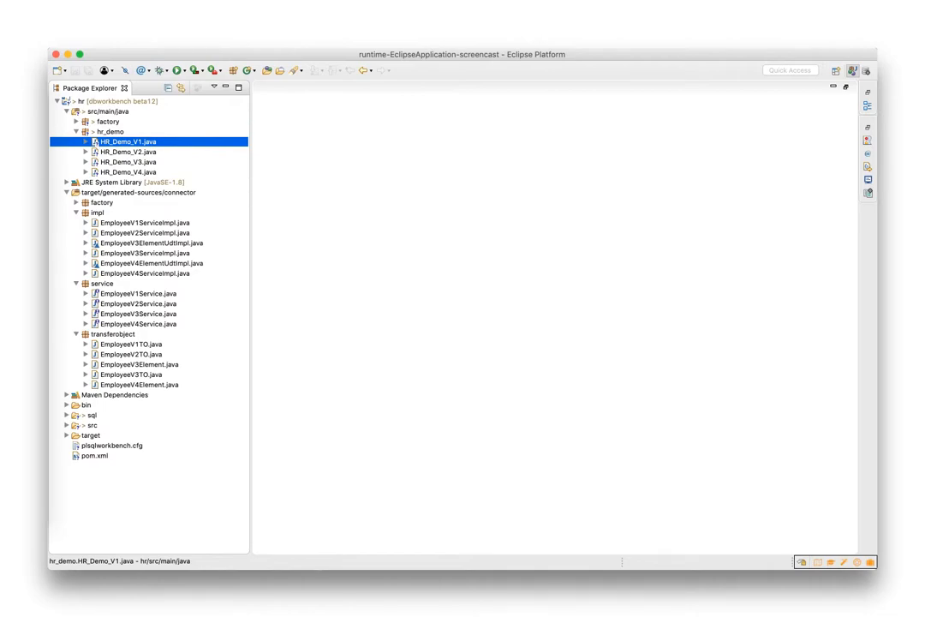
pyautogui.moveTo(853, 186)
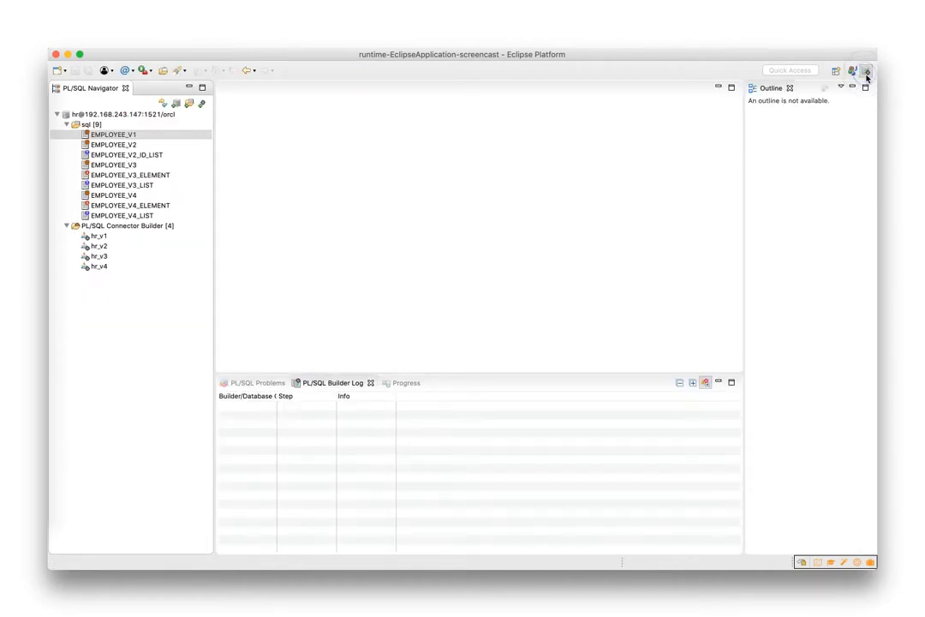
# Open the EMPLOYEE_V1 package spec and locate its rec_employee record type and list_employees function.
pyautogui.doubleClick(113, 134)
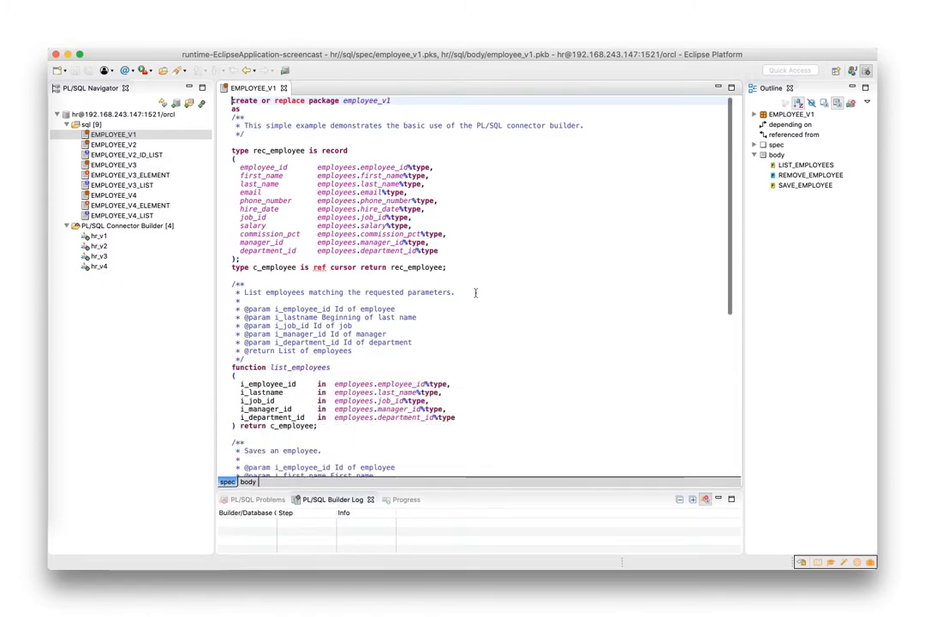
pyautogui.scroll(-3)
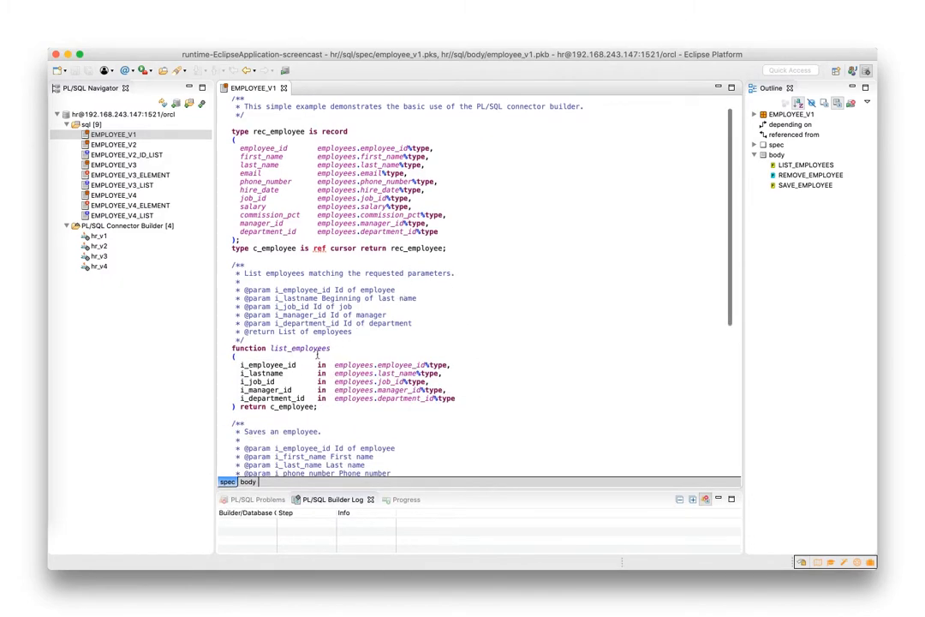
pyautogui.doubleClick(299, 348)
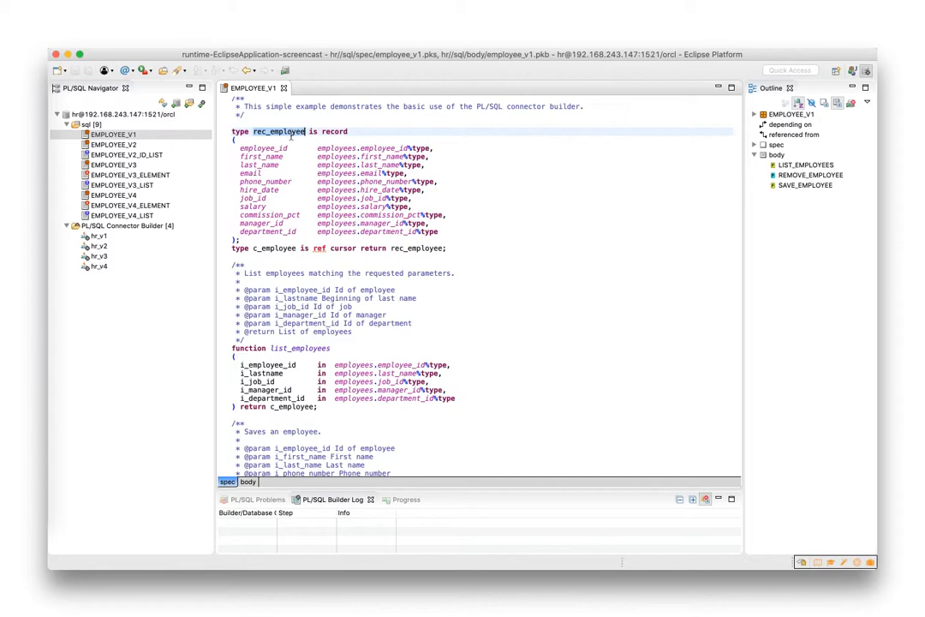
# Open the hr_v1 connector builder with EMPLOYEE_V1 checked and run Connector Builder.
pyautogui.doubleClick(96, 237)
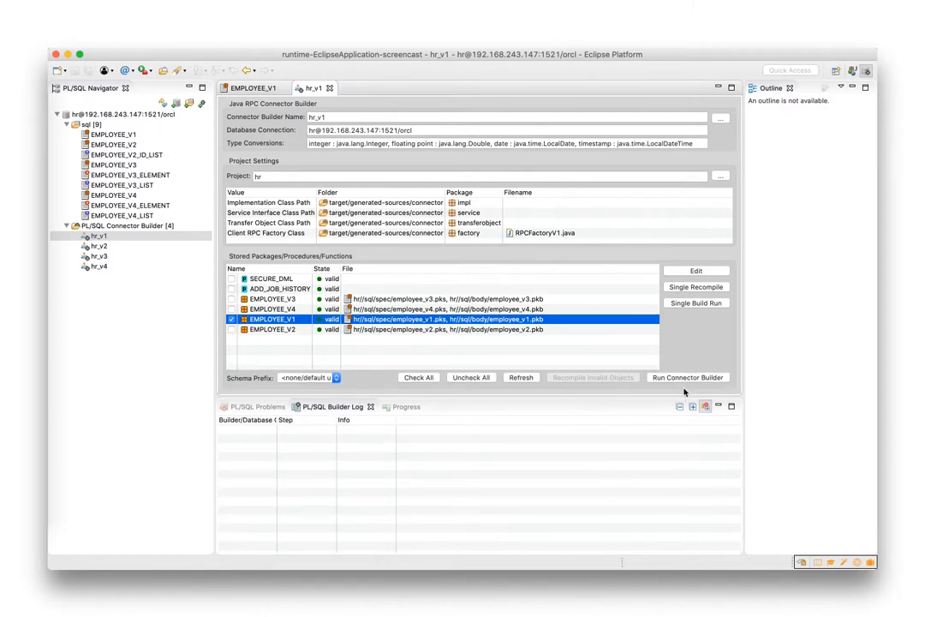
pyautogui.click(688, 377)
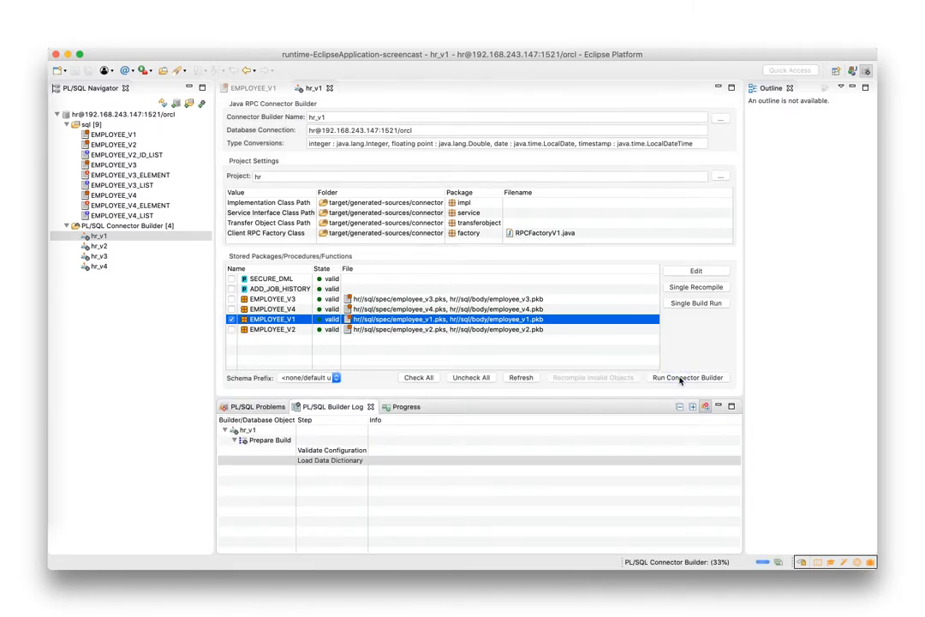
# Review the hr_v1 build log entries for REC_EMPLOYEE, LIST_EMPLOYEES and the generated implementation file.
pyautogui.click(688, 378)
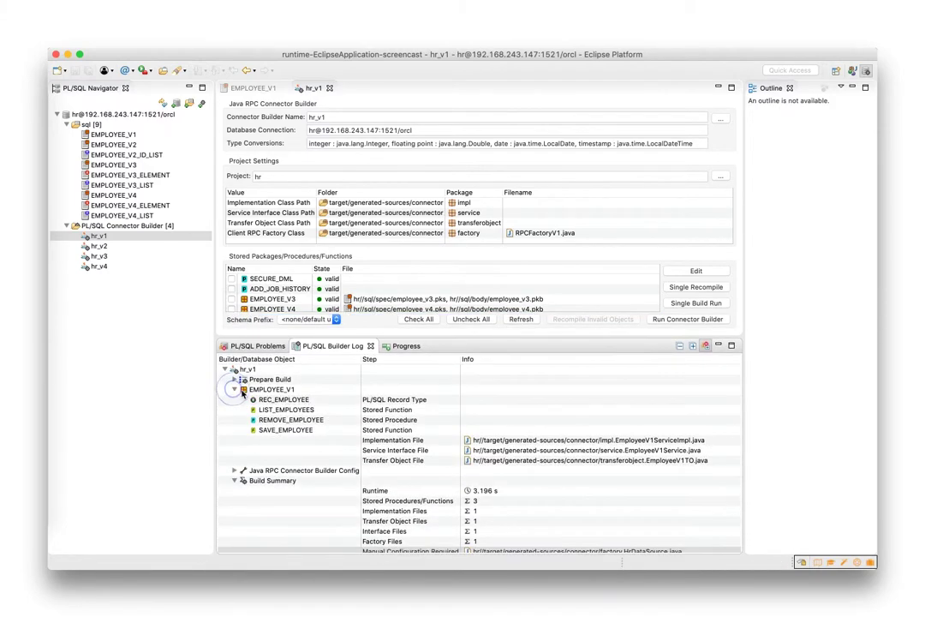
pyautogui.click(282, 399)
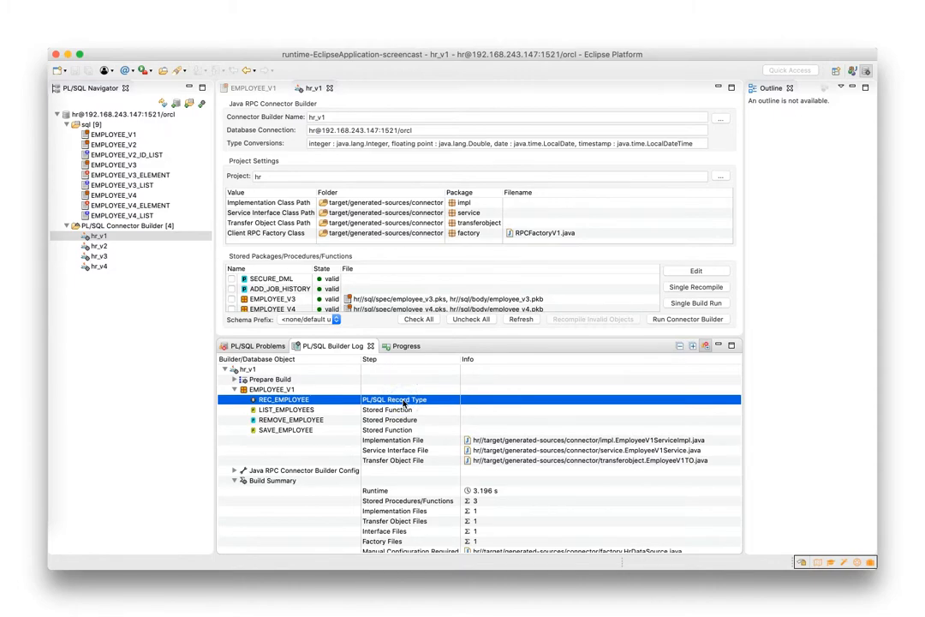
pyautogui.click(283, 409)
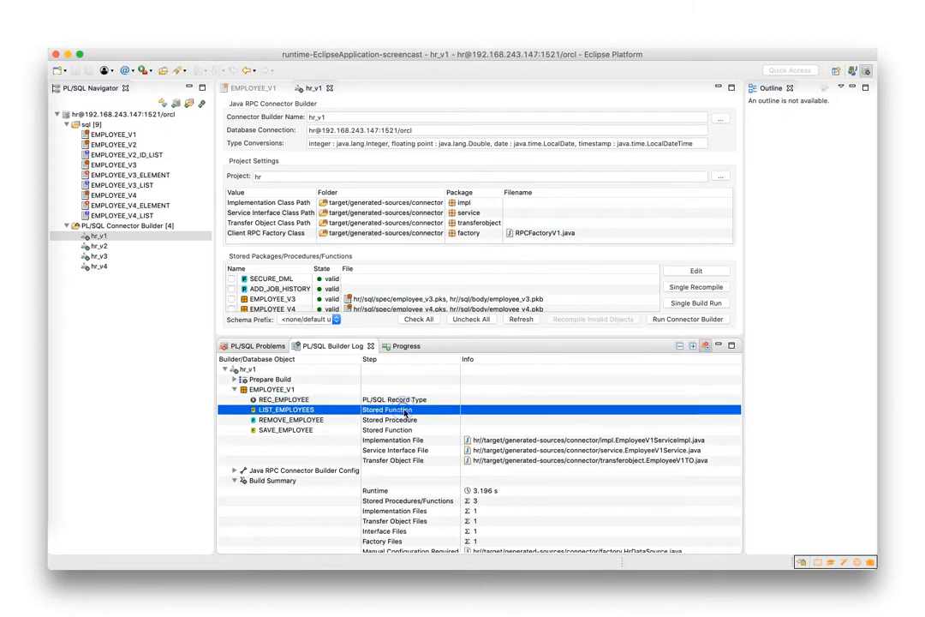
pyautogui.click(394, 439)
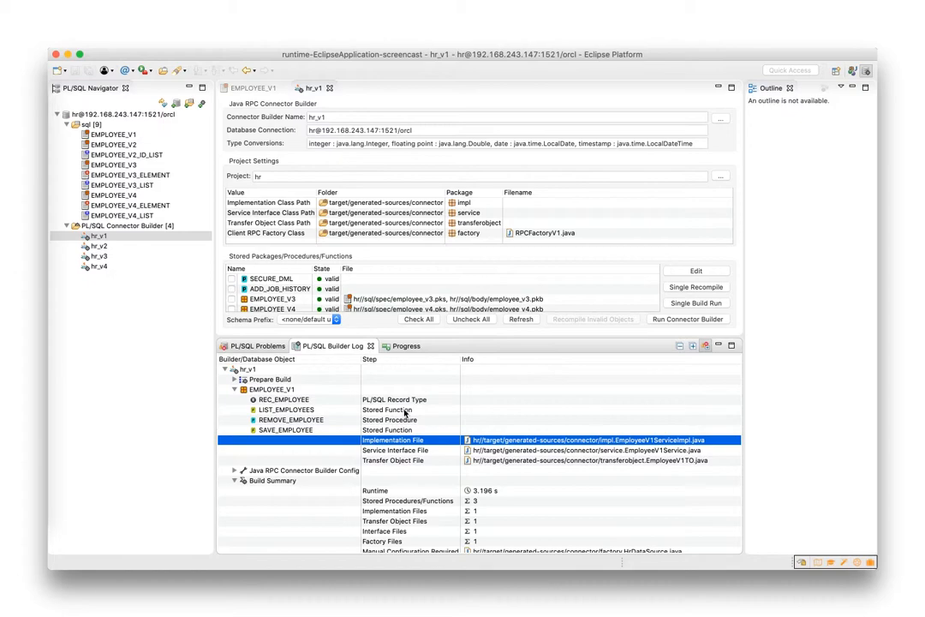
# Return to the Java perspective and open the generated EmployeeV1TO transfer object class.
pyautogui.click(394, 459)
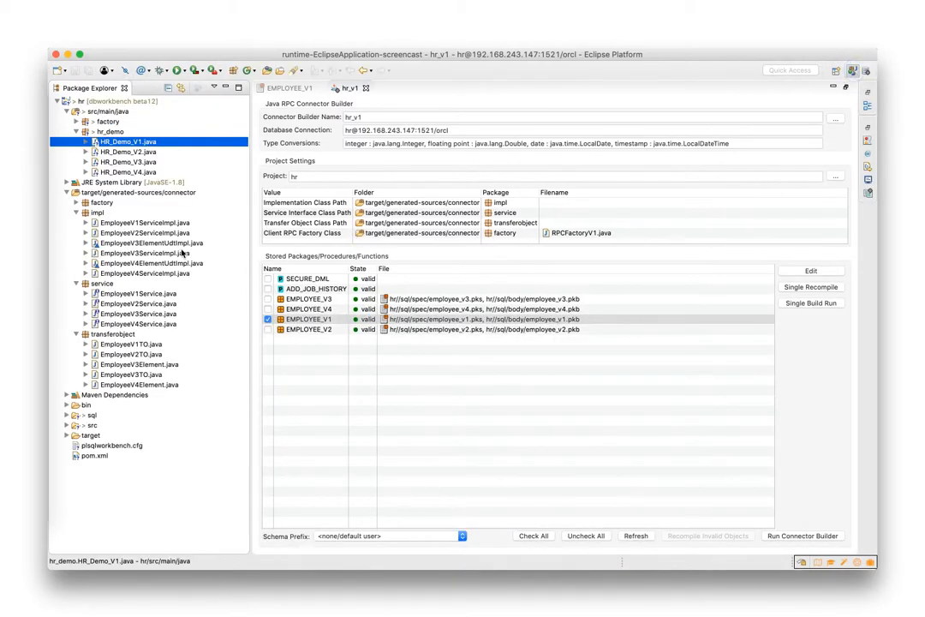
pyautogui.doubleClick(126, 342)
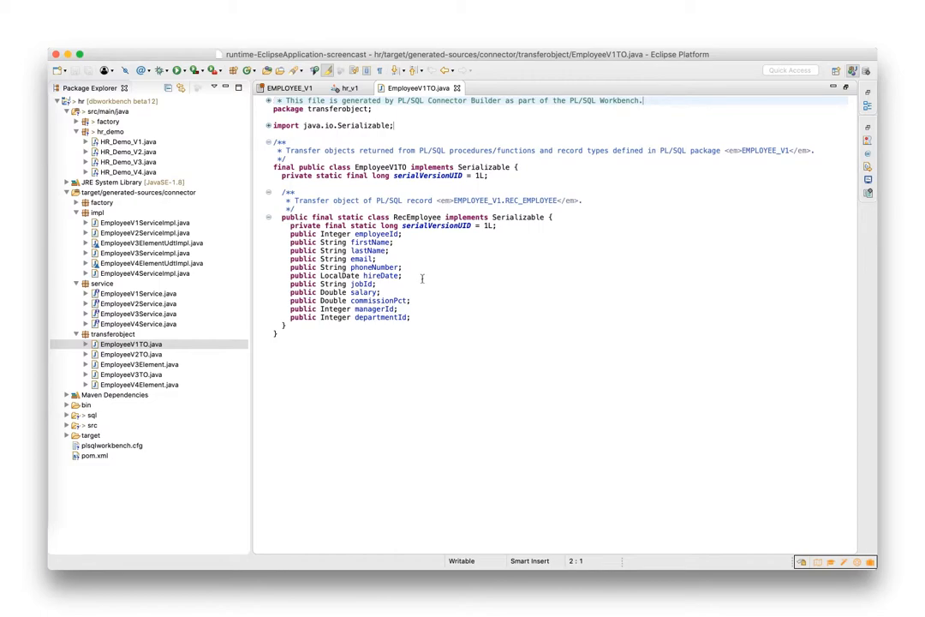
# Highlight RecEmployee in EmployeeV1TO, then open the generated EmployeeV1ServiceImpl class.
pyautogui.doubleClick(418, 215)
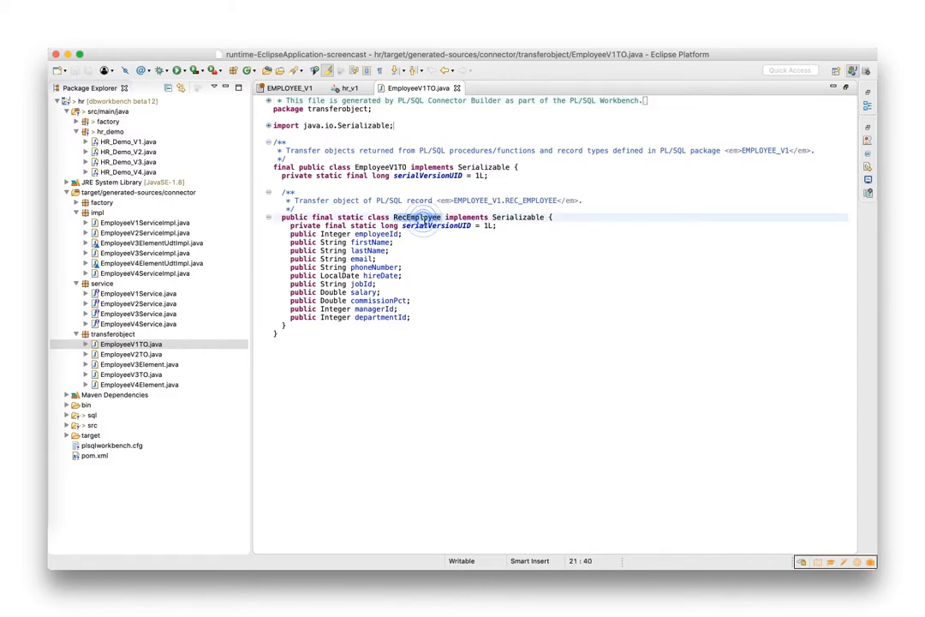
pyautogui.doubleClick(418, 216)
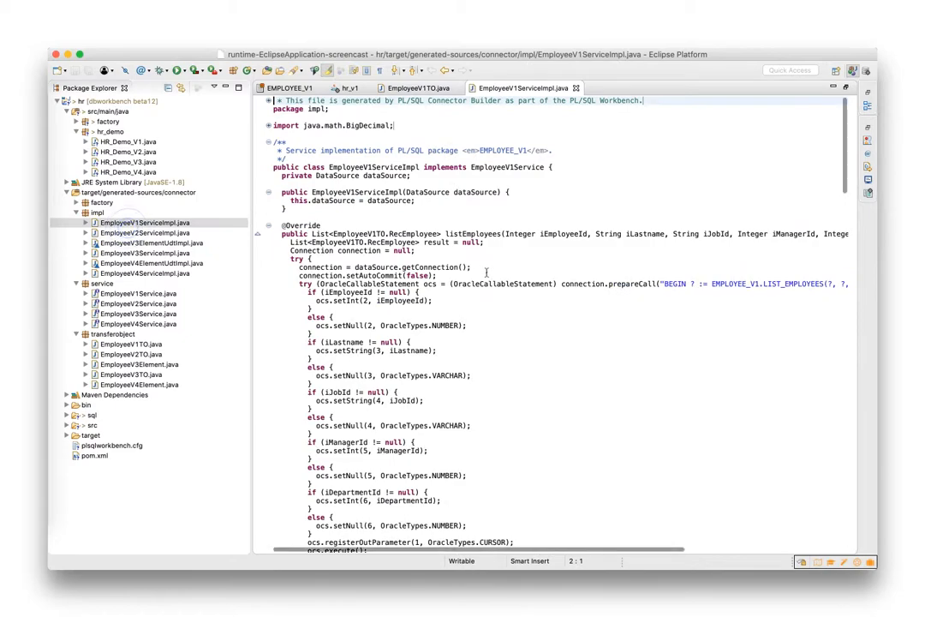
# Review the listEmployees implementation in EmployeeV1ServiceImpl, then open the HR_Demo_V1 client class.
pyautogui.scroll(-3)
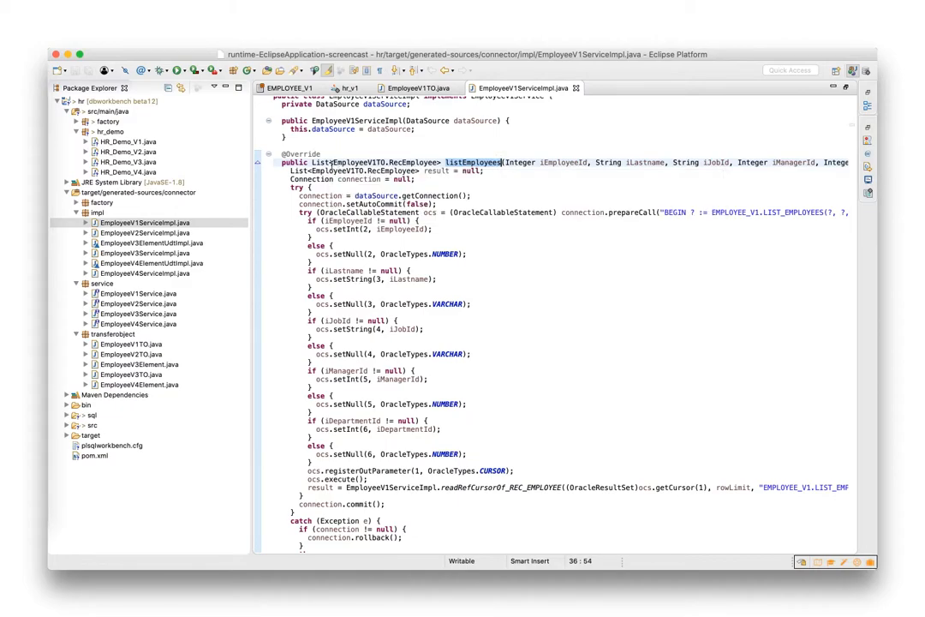
pyautogui.moveTo(205, 150)
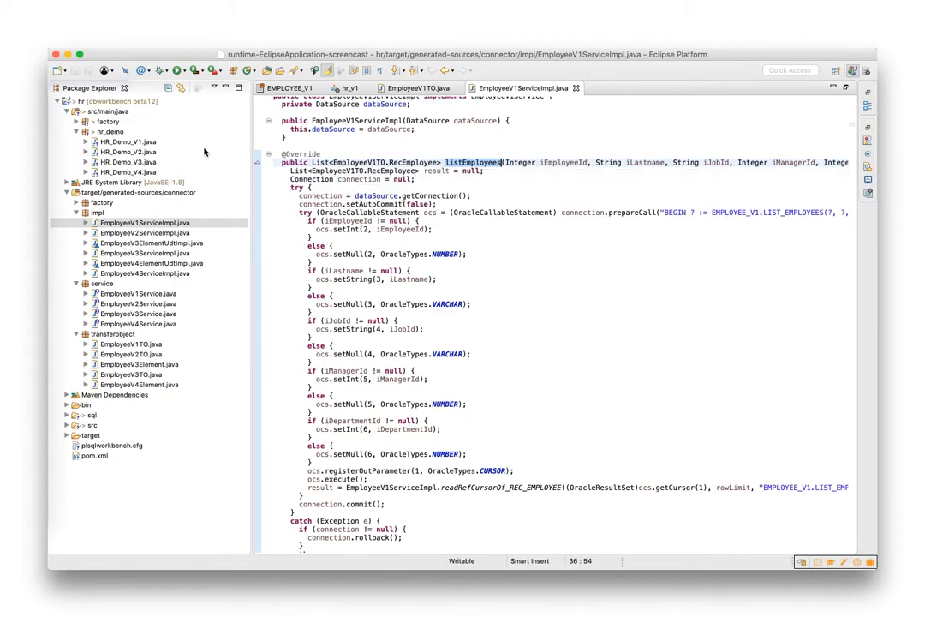
pyautogui.doubleClick(127, 140)
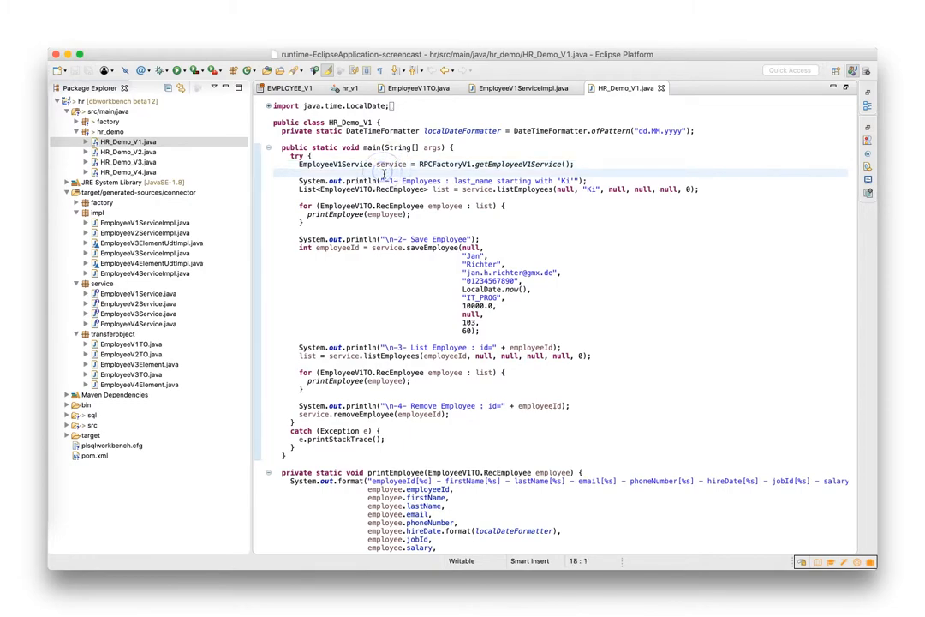
pyautogui.doubleClick(391, 165)
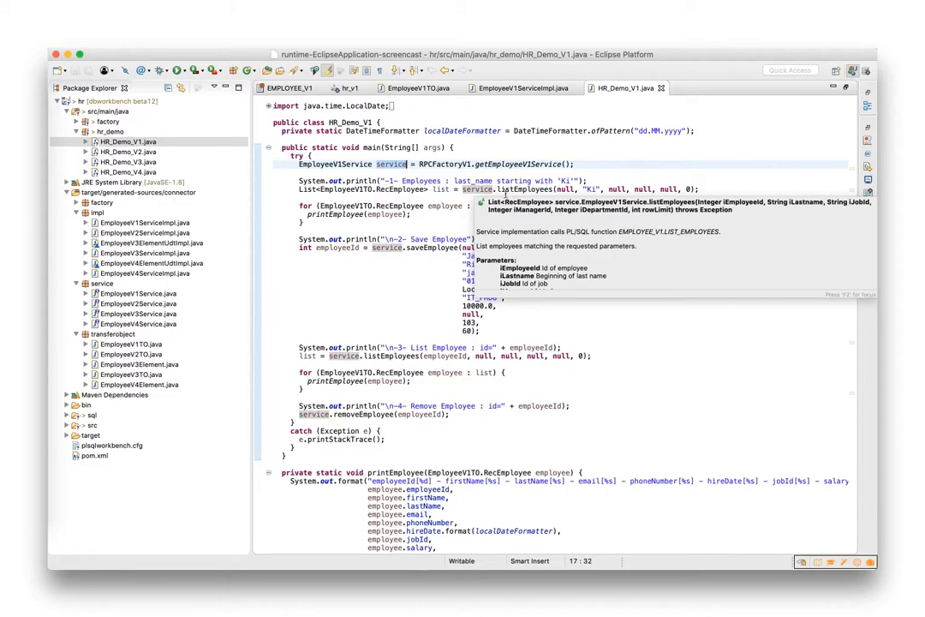
pyautogui.moveTo(449, 197)
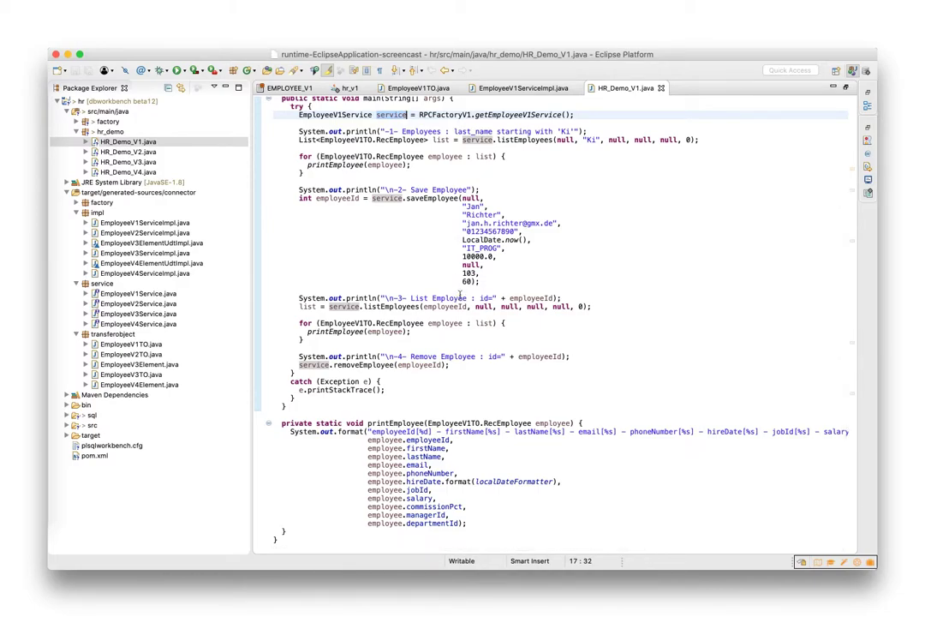
pyautogui.moveTo(413, 333)
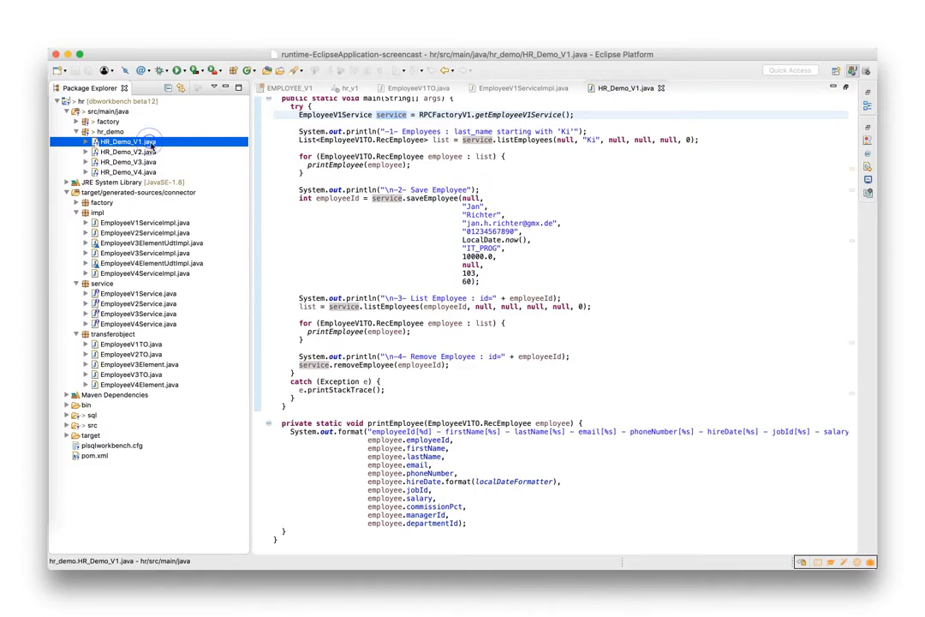
# Run HR_Demo_V1 as a Java application and show its console output listing, saving and removing employee 218.
pyautogui.rightClick(125, 141)
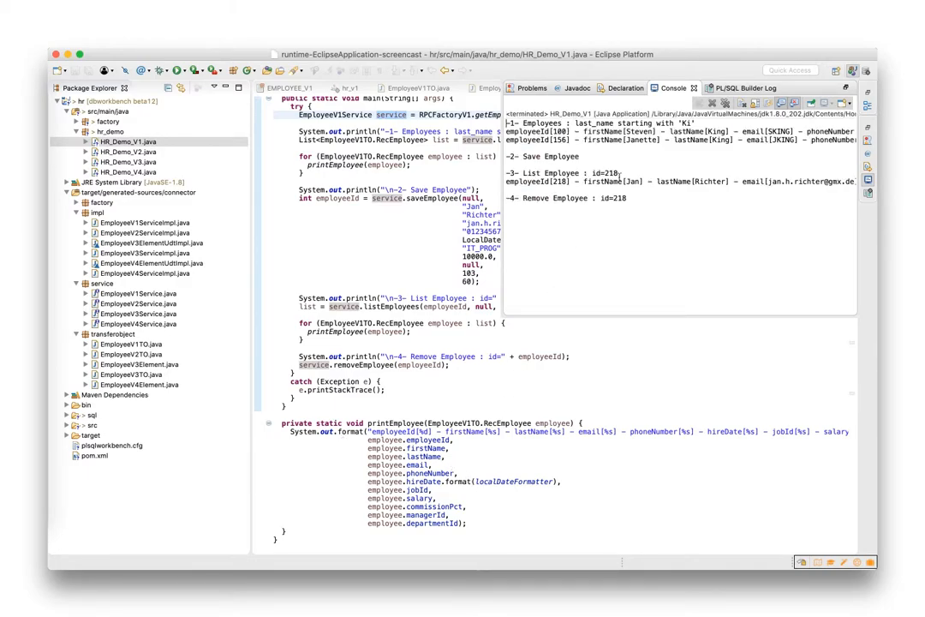
pyautogui.moveTo(618, 158)
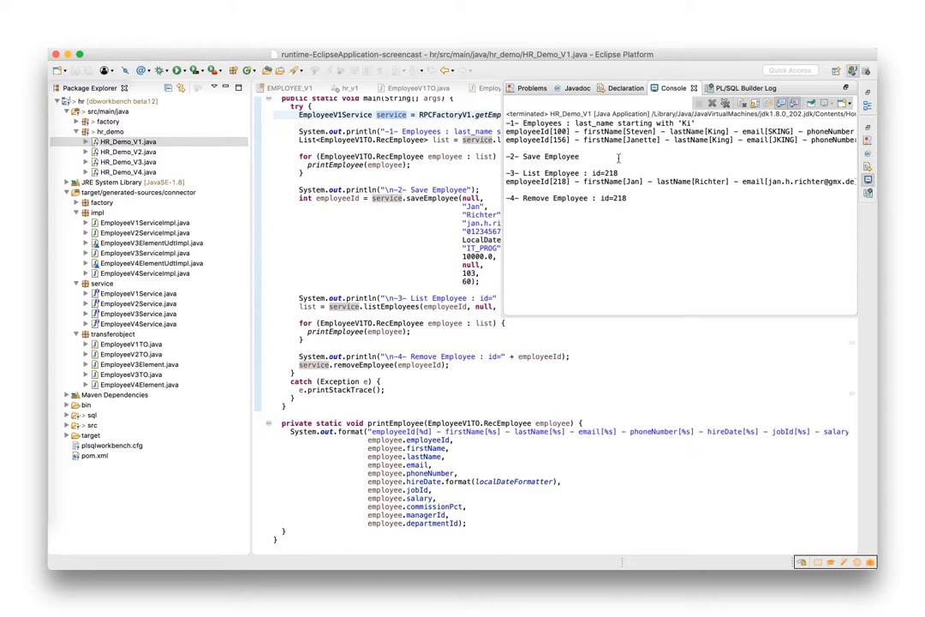
pyautogui.moveTo(621, 181)
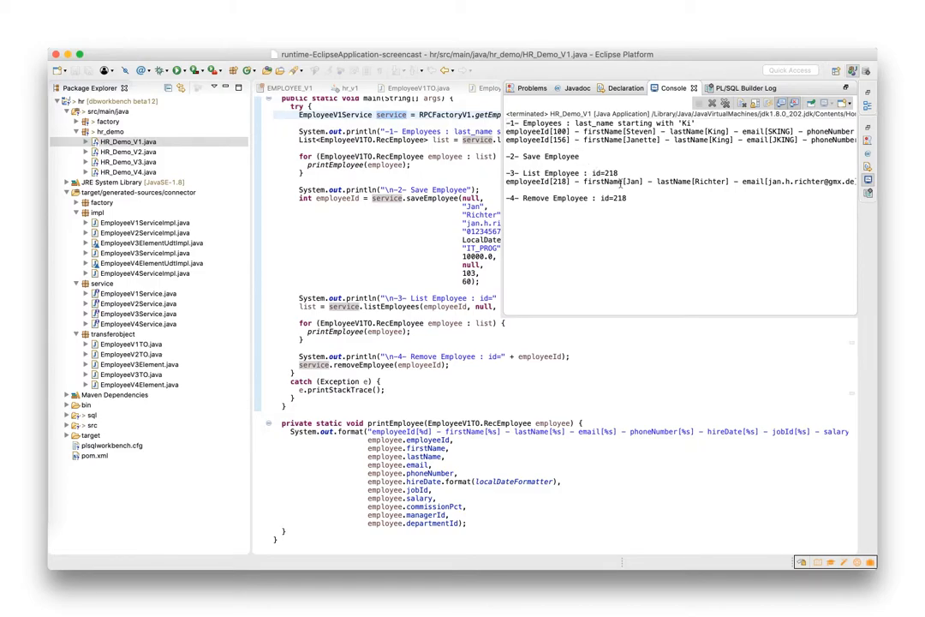